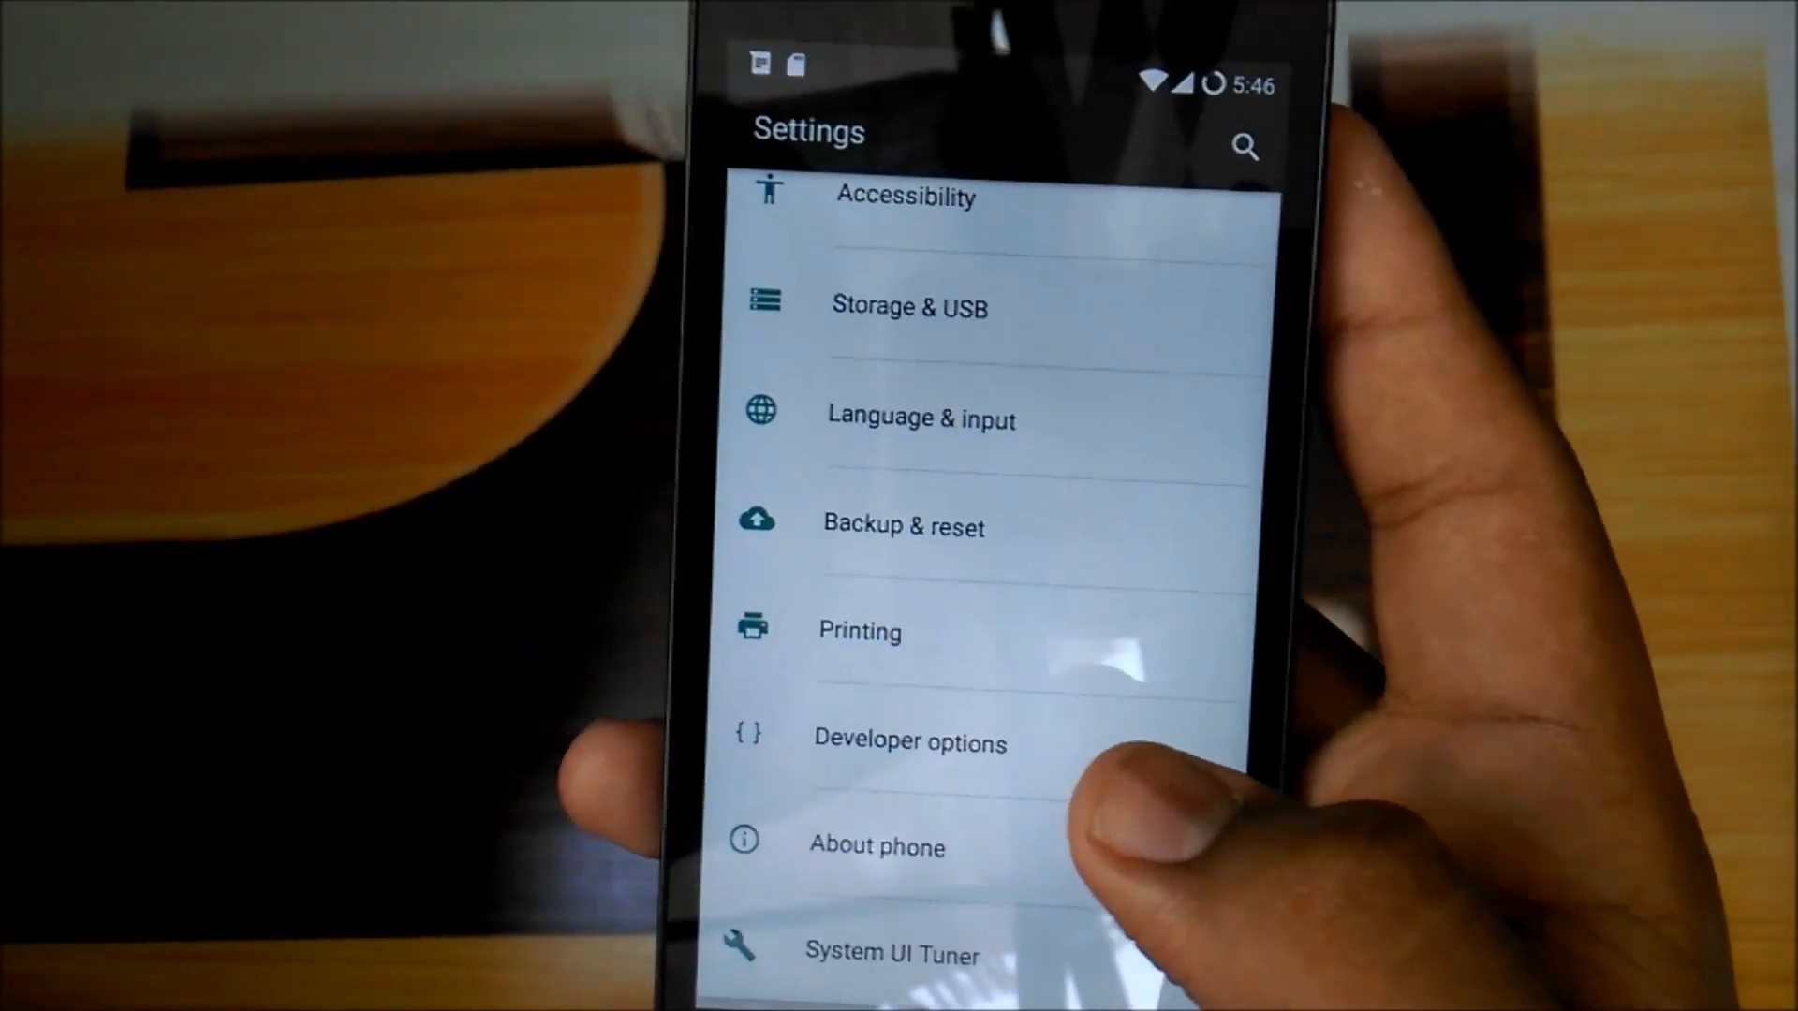
Step: Open Developer options from the Android Settings list
left_click(909, 740)
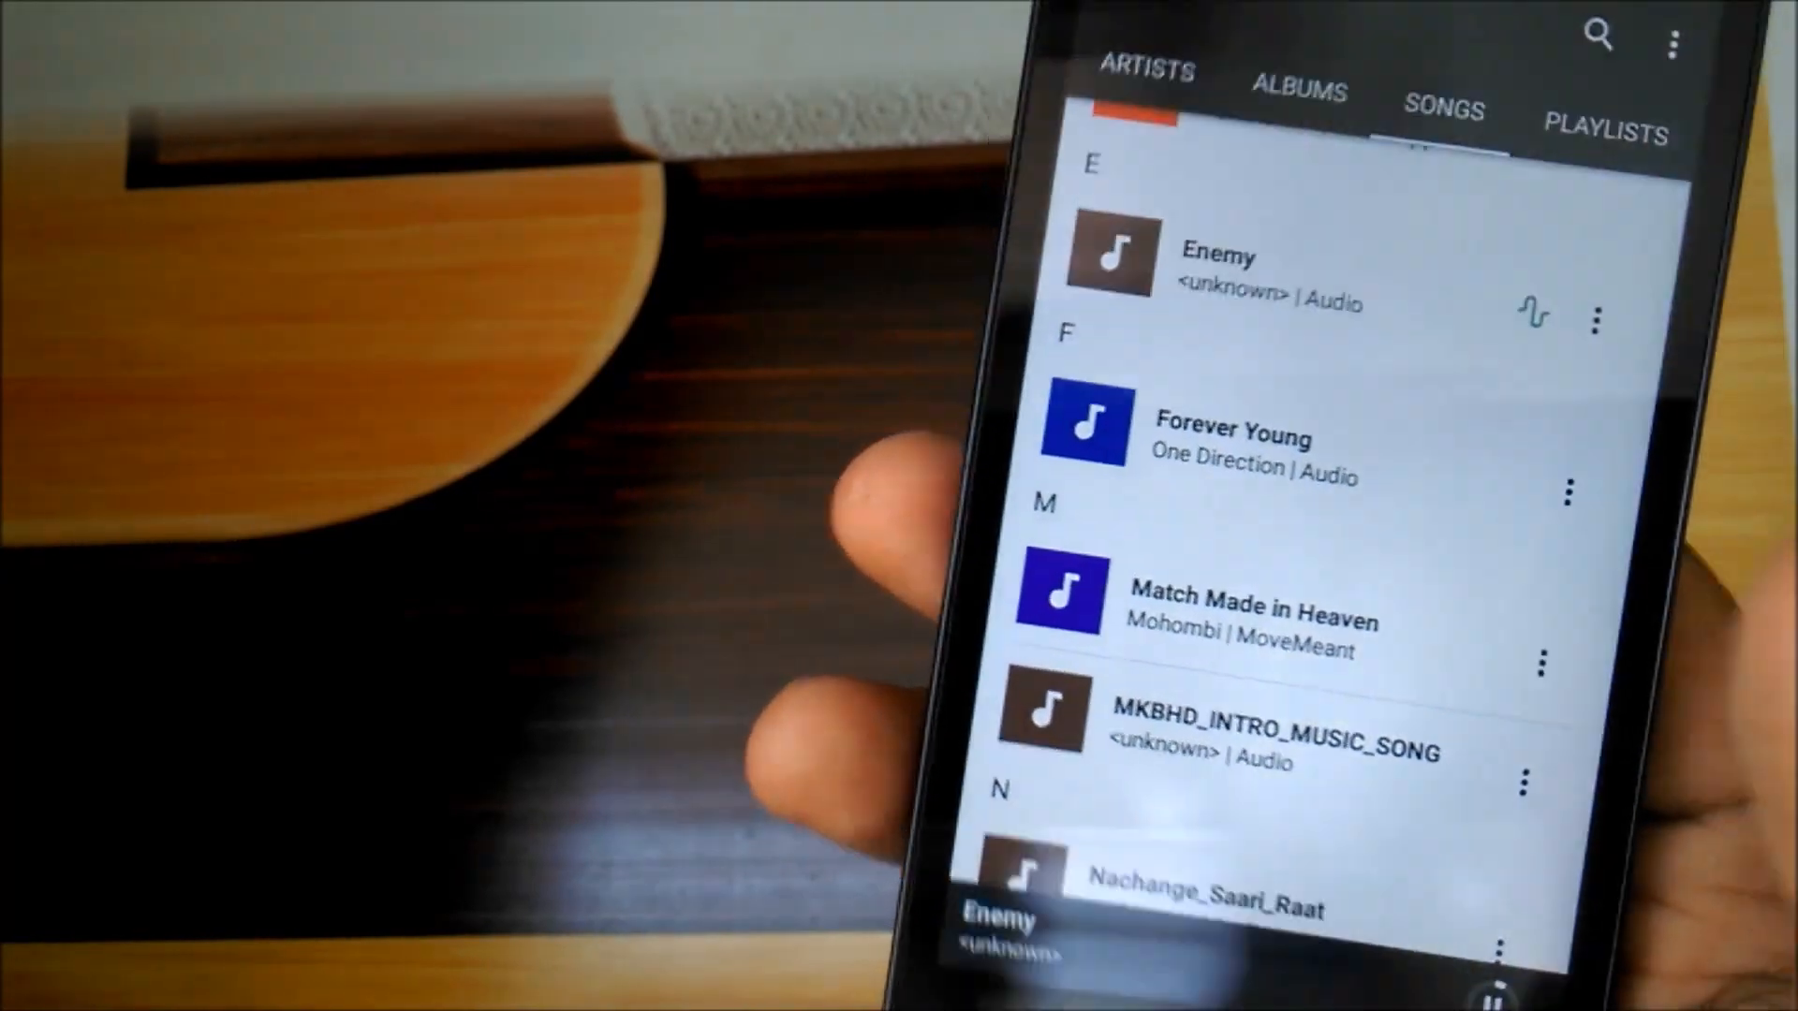
Step: Start playing the song 'Enemy' from the music player's SONGS list
left_click(1261, 734)
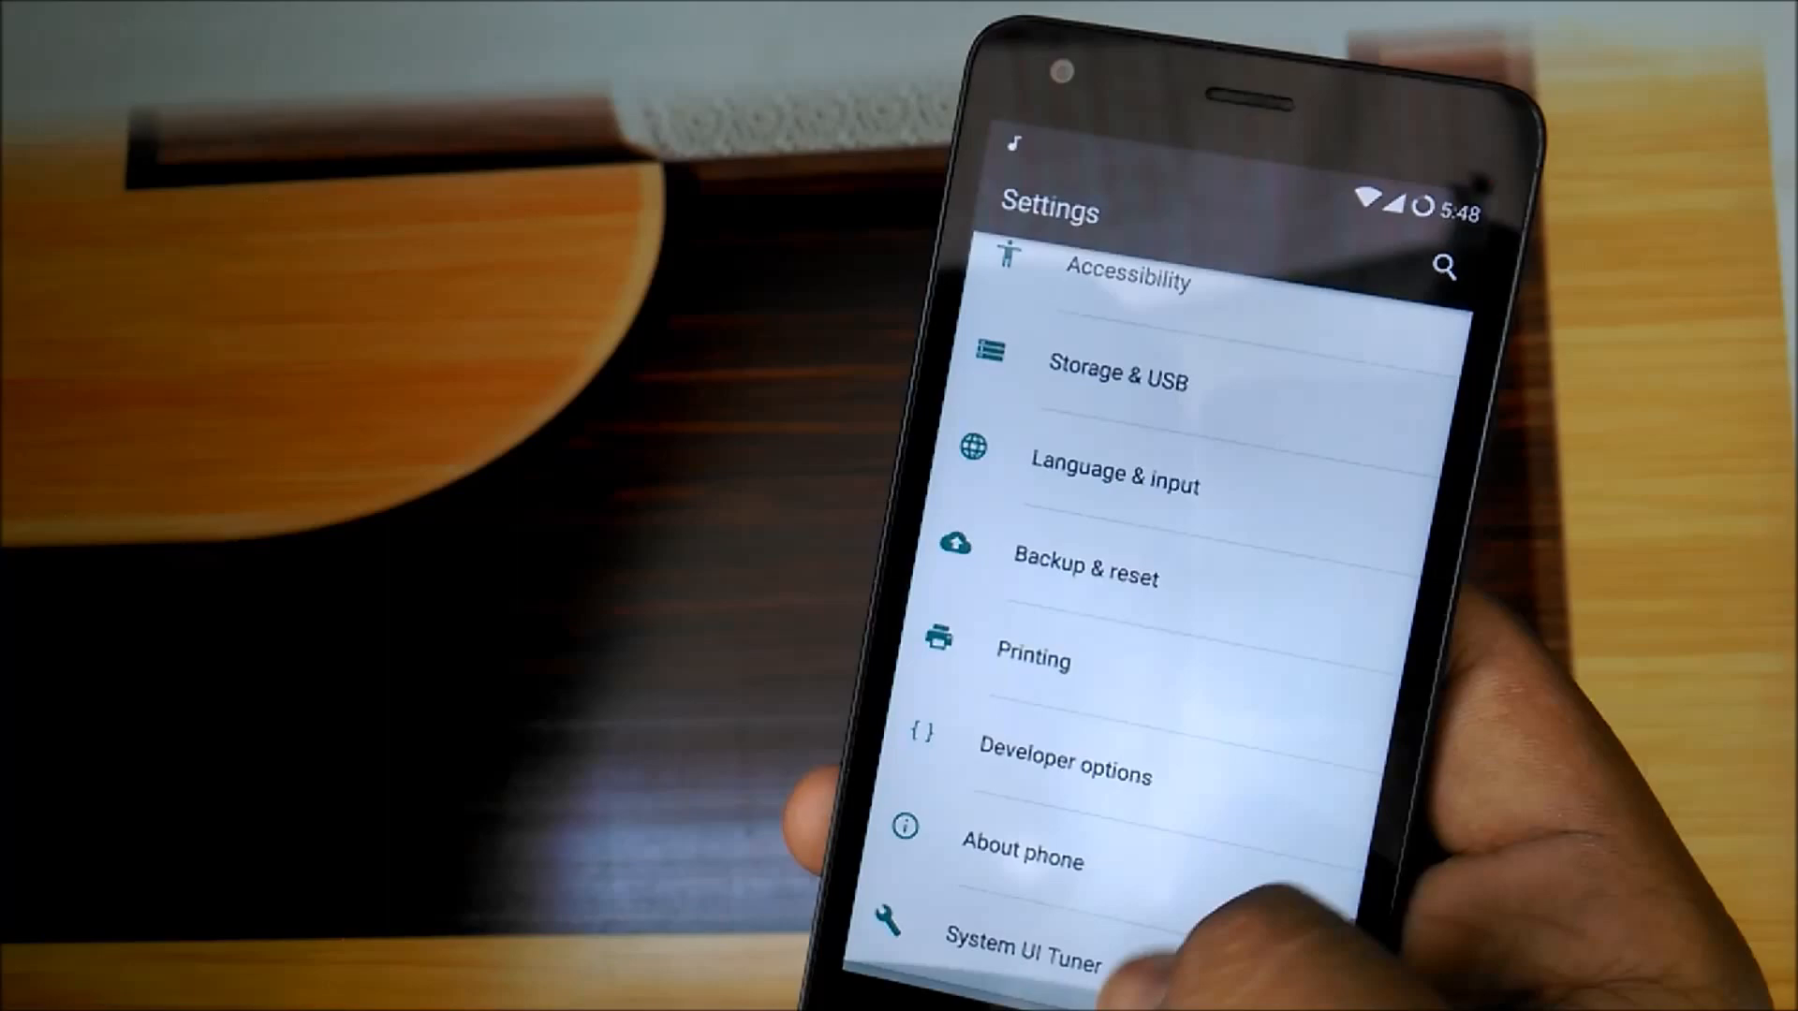
Step: Open About phone to show the device model, Android version and AICP version
left_click(1021, 859)
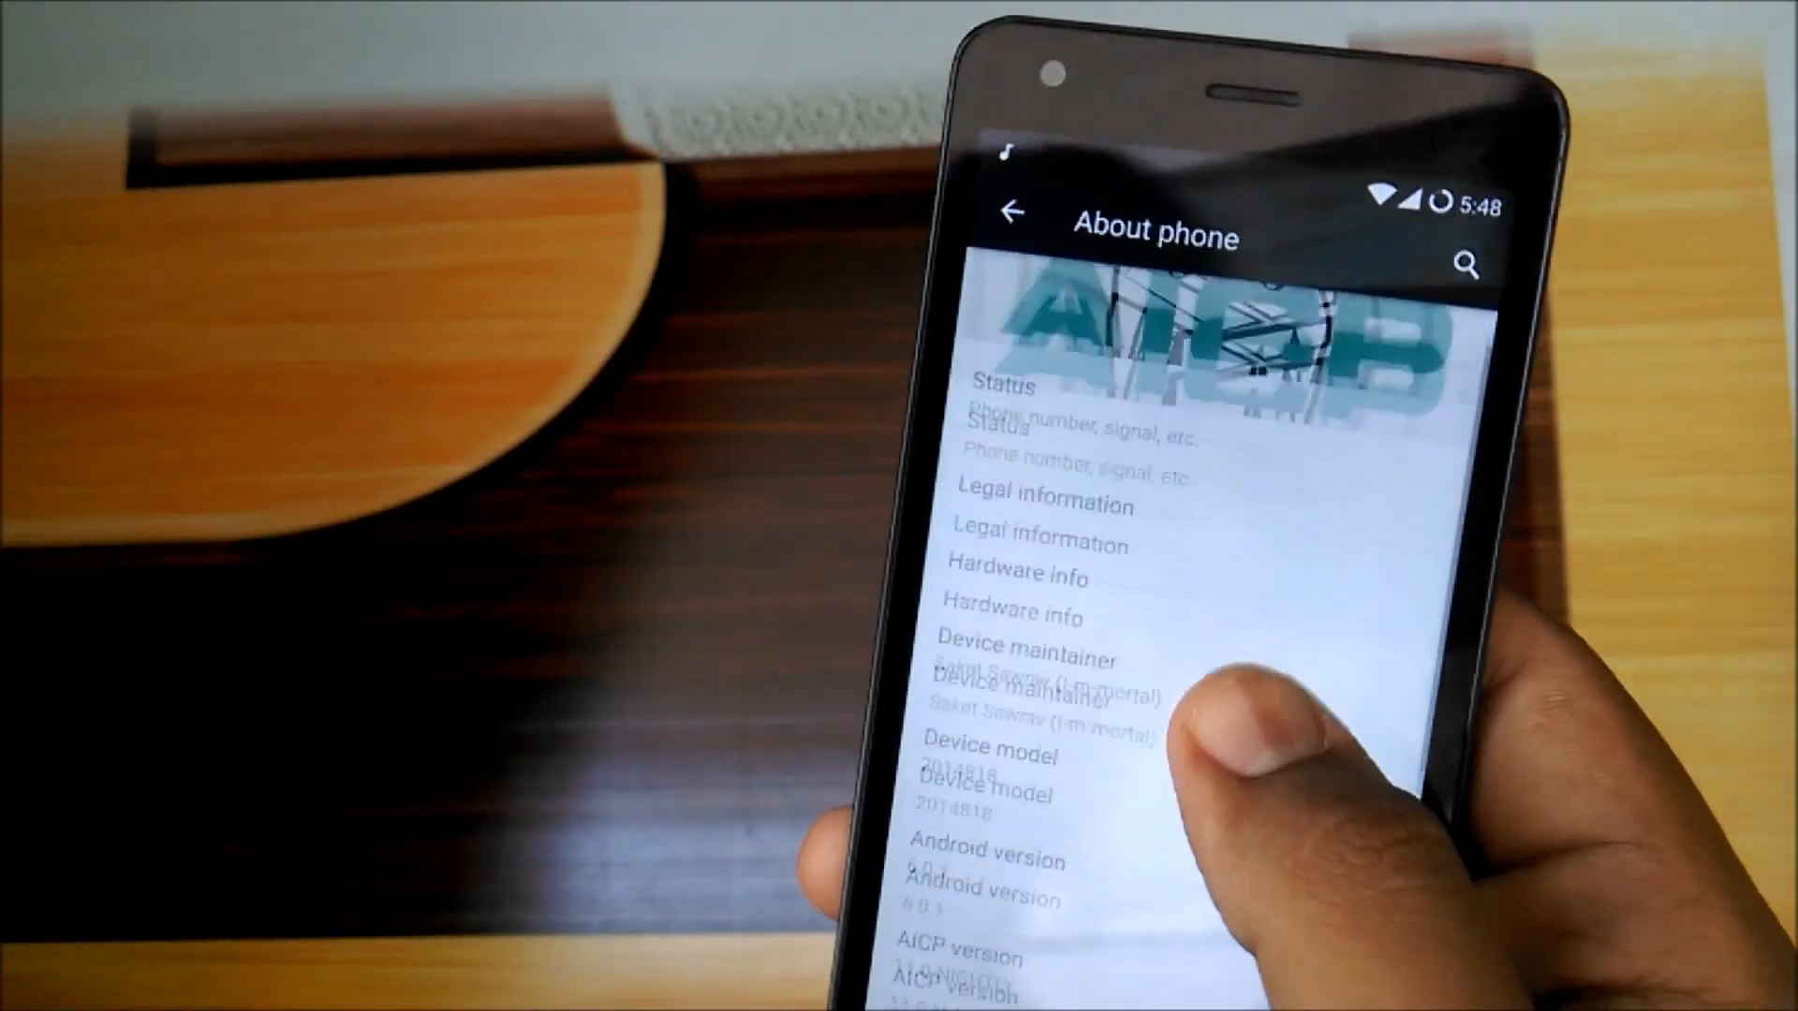